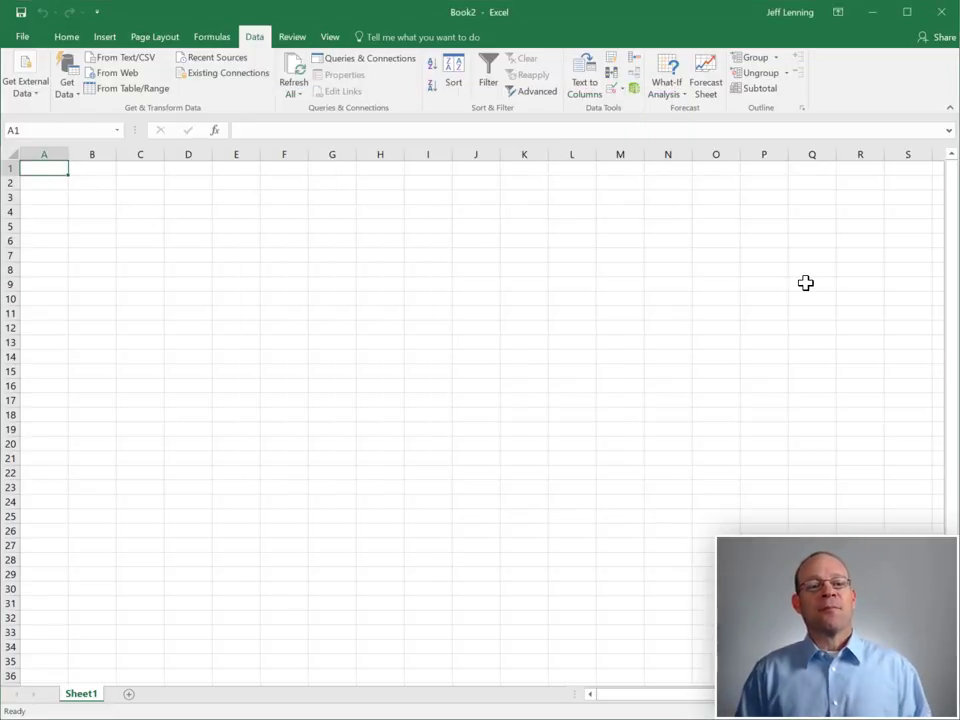
mouse_move(130, 118)
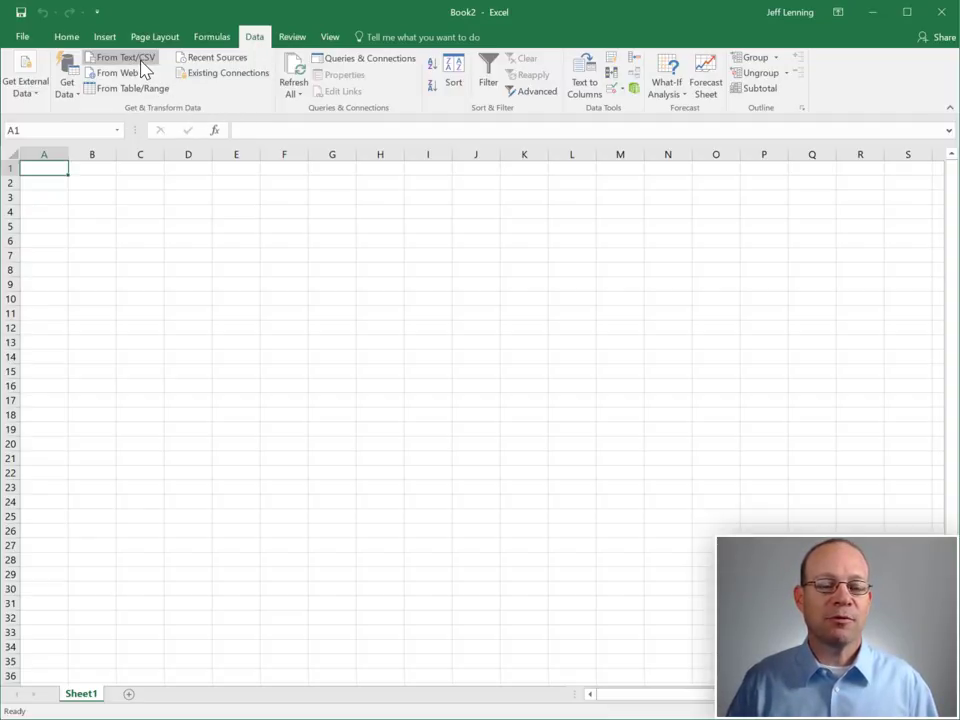
Step: Start a From Text/CSV import with data.csv from the 20170927 folder
click(120, 57)
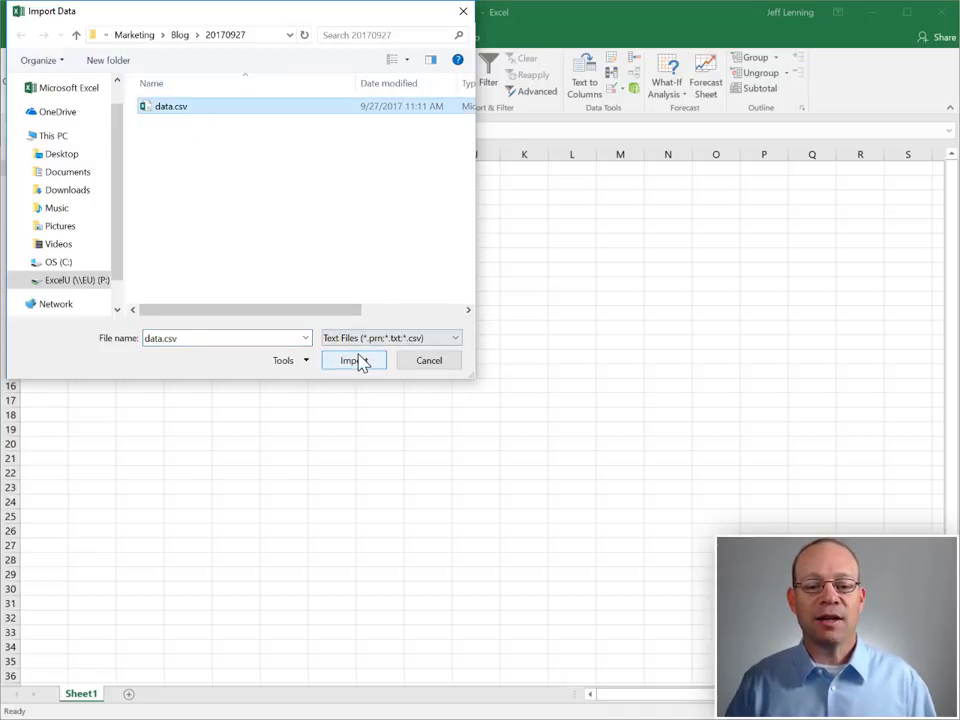
Step: Import data.csv and open the preview in the Query Editor for shaping
click(352, 360)
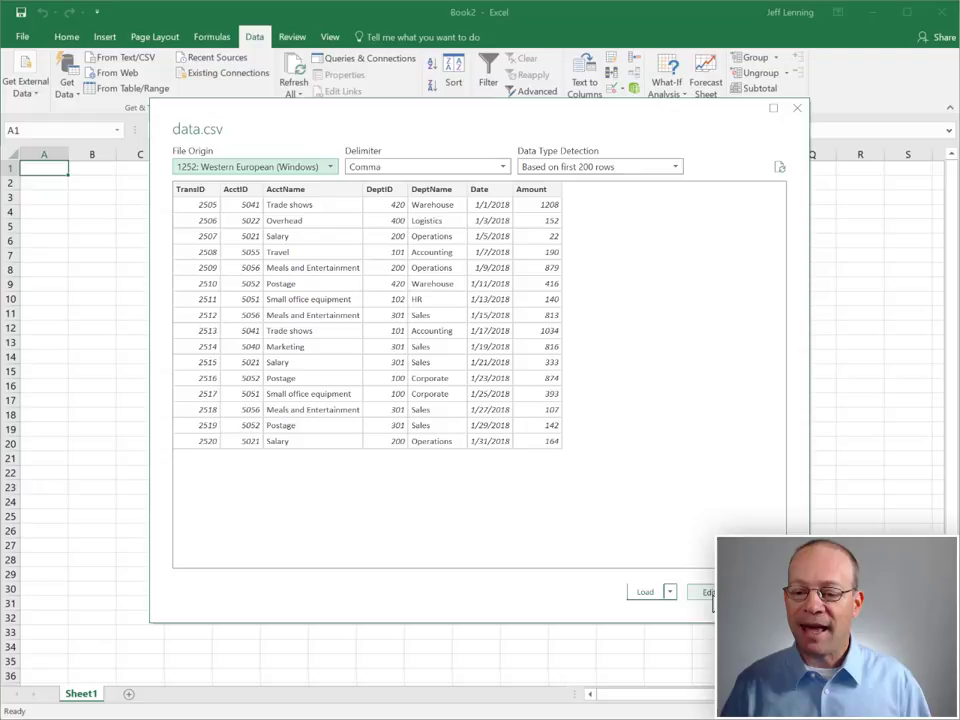
click(708, 591)
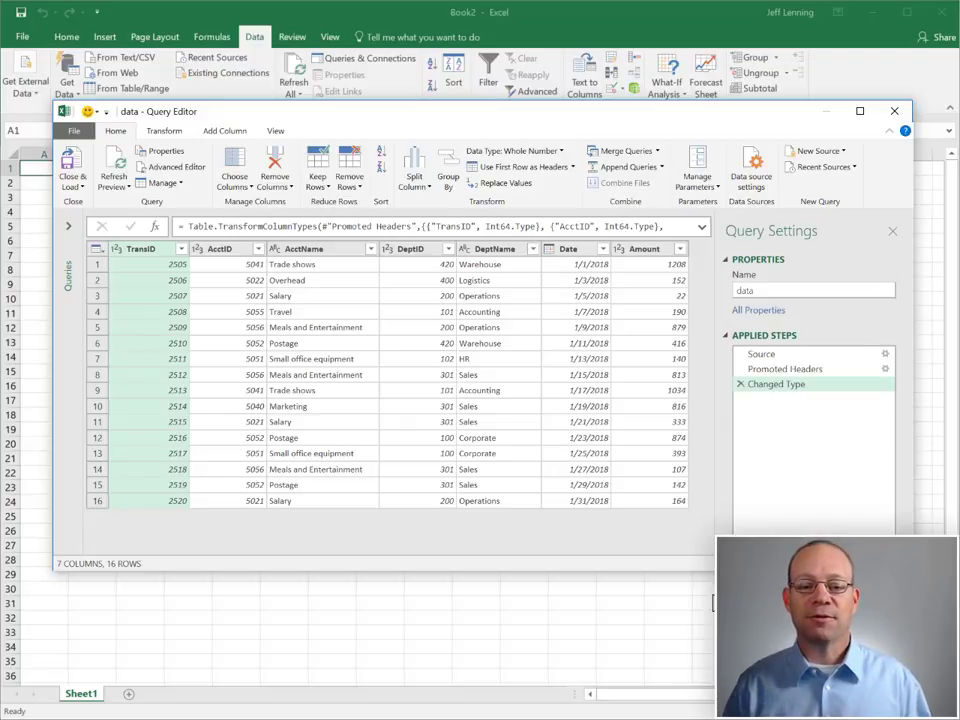
mouse_move(610, 593)
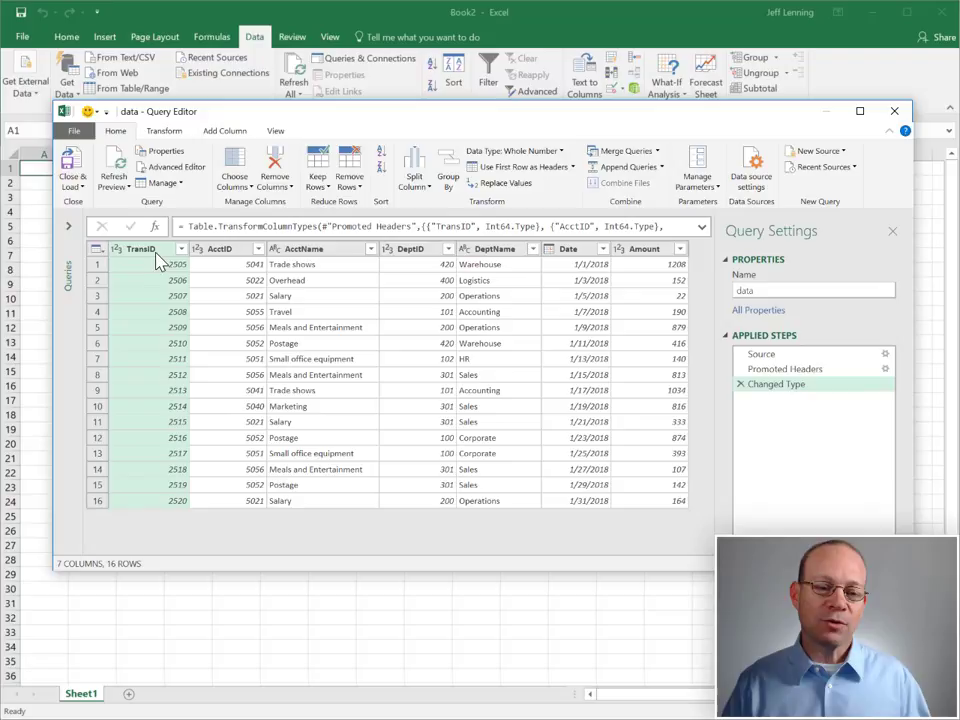
mouse_move(168, 350)
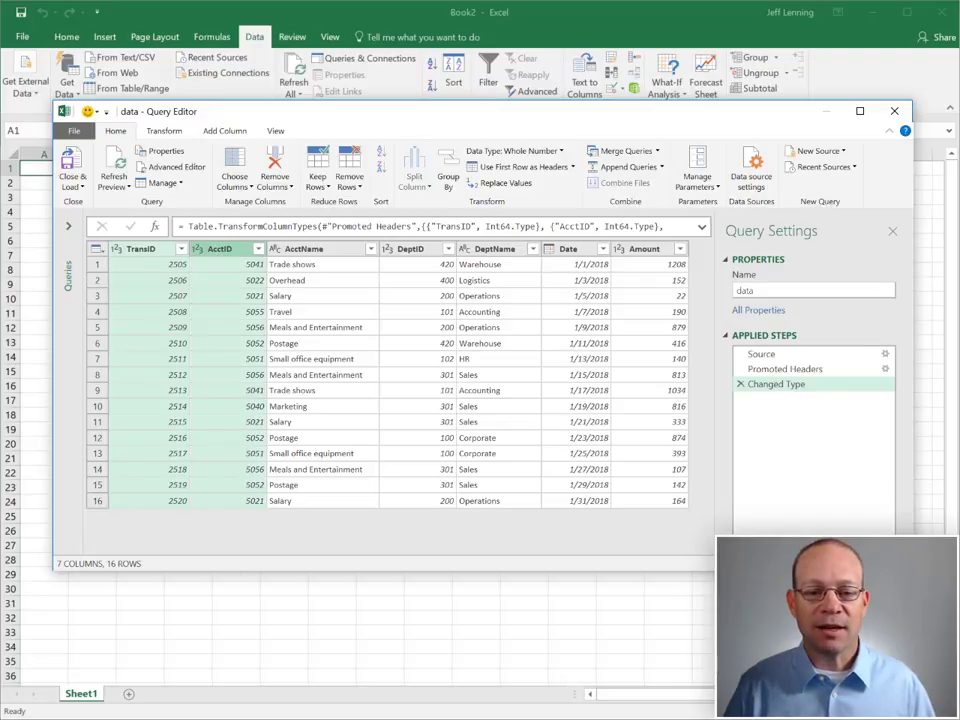
Step: Remove the TransID, AcctID, DeptID and Date columns from the data query
click(410, 248)
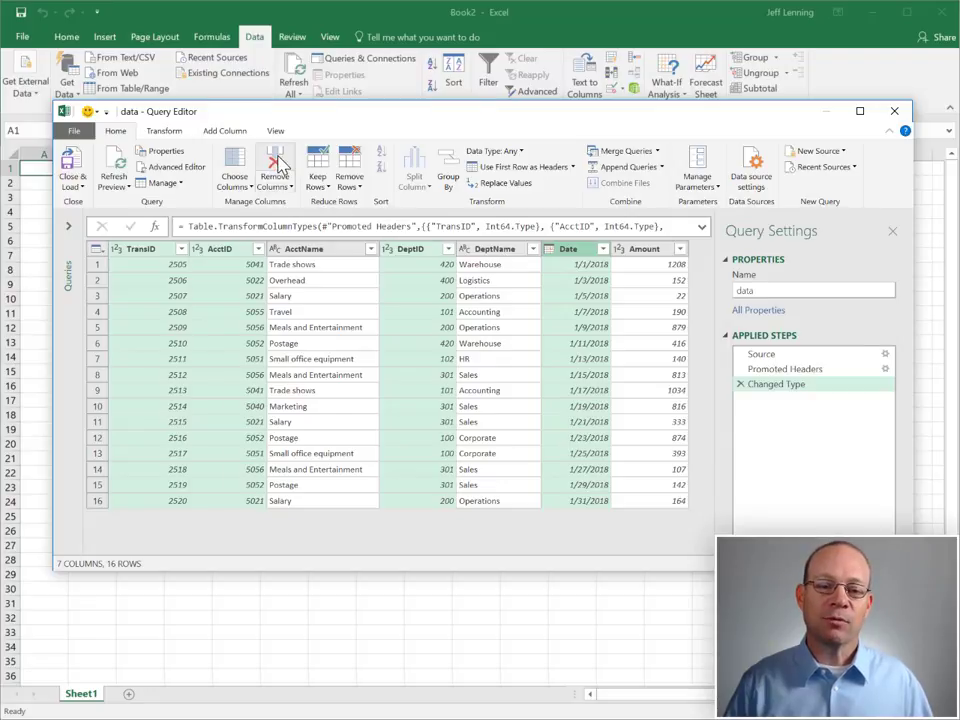
click(274, 167)
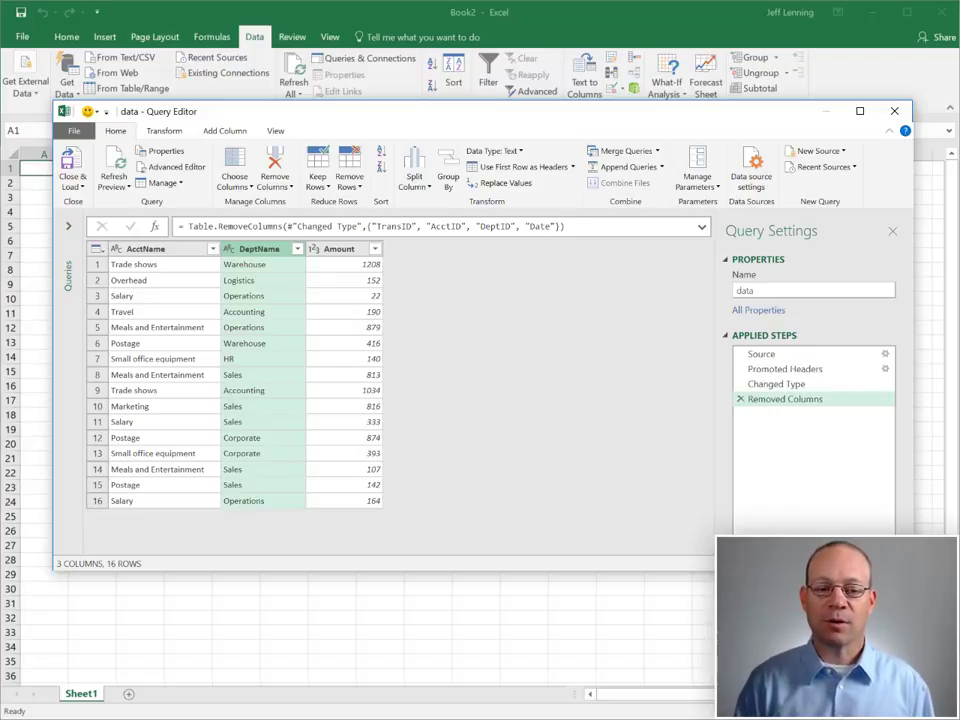
mouse_move(262, 262)
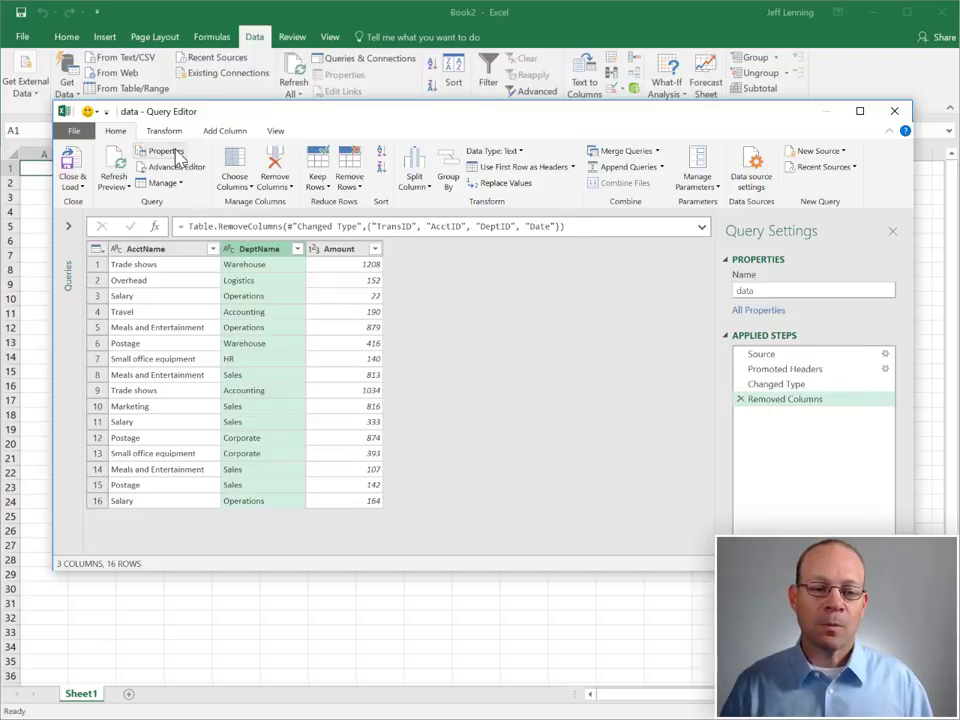
Step: Pivot the DeptName column using Amount as values, with advanced options shown
click(164, 131)
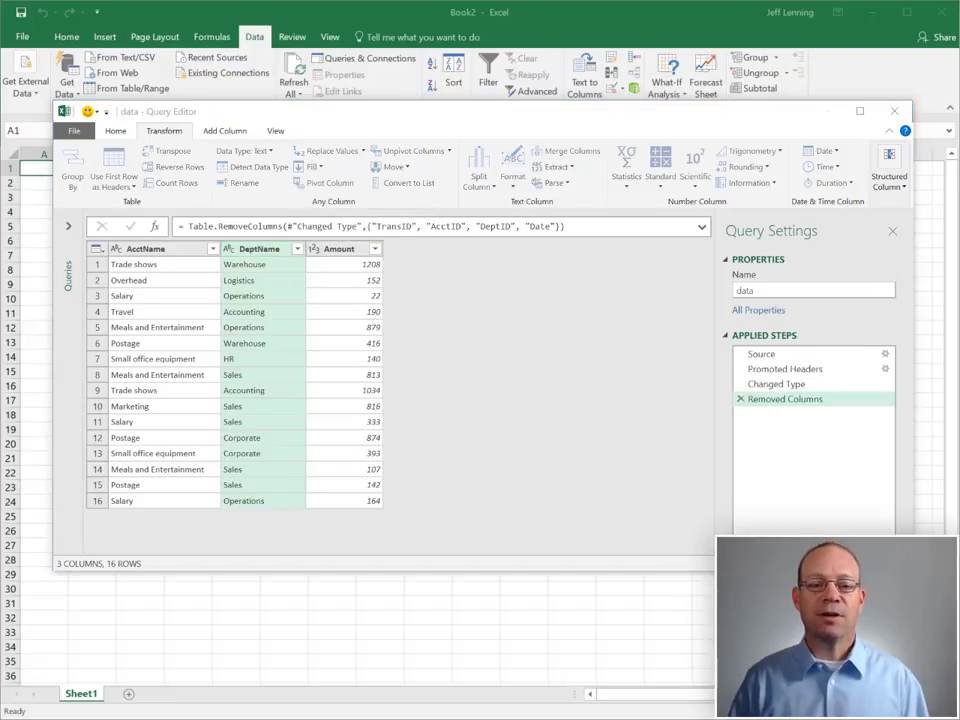
click(327, 182)
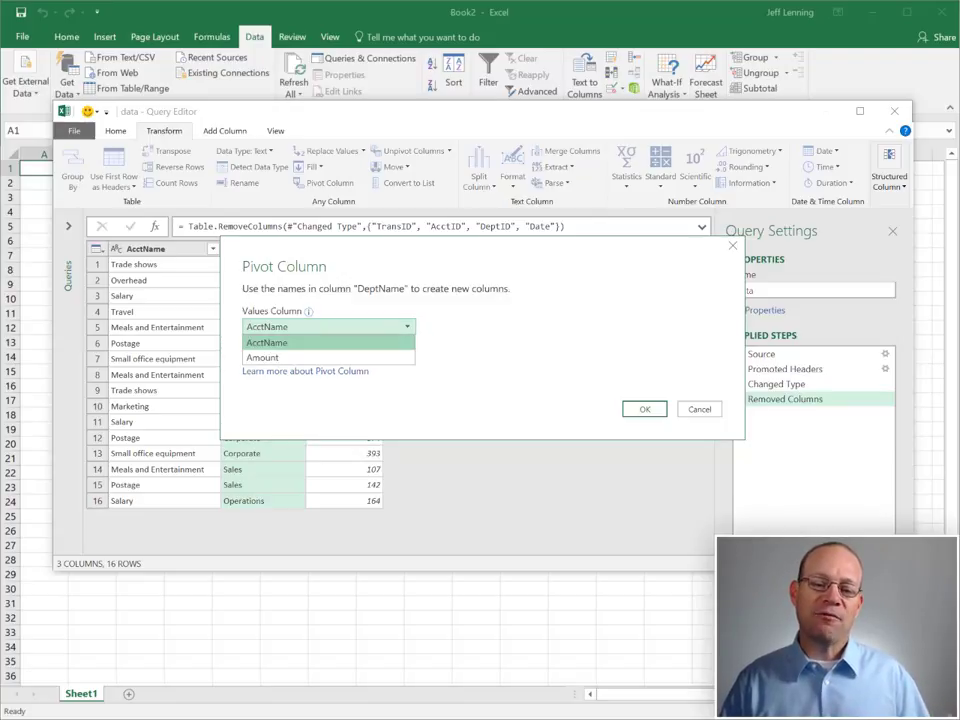
mouse_move(275, 360)
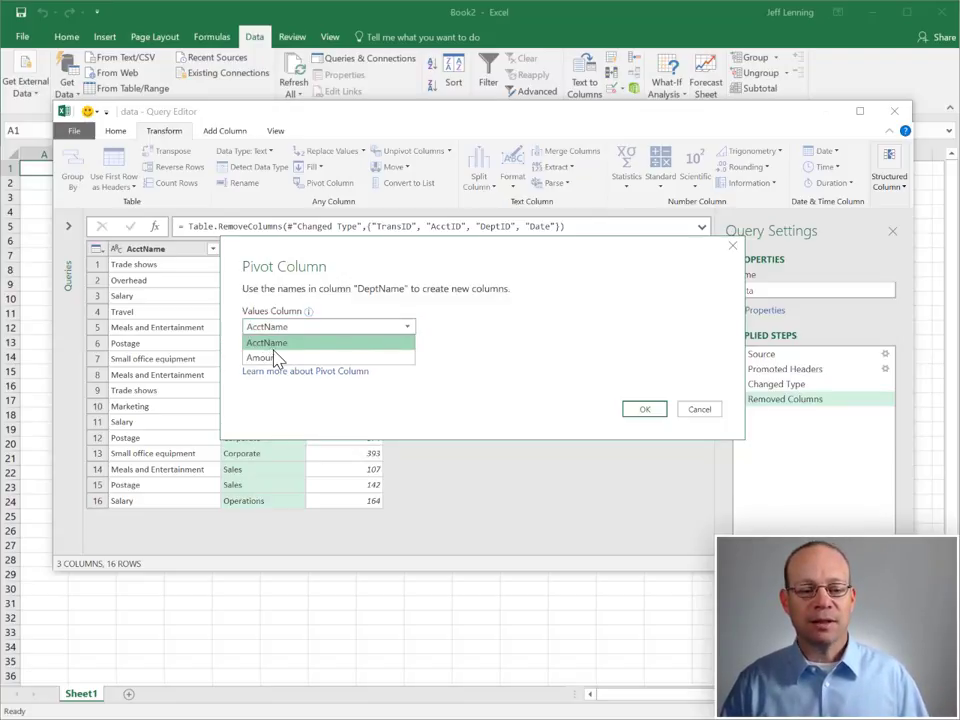
click(258, 358)
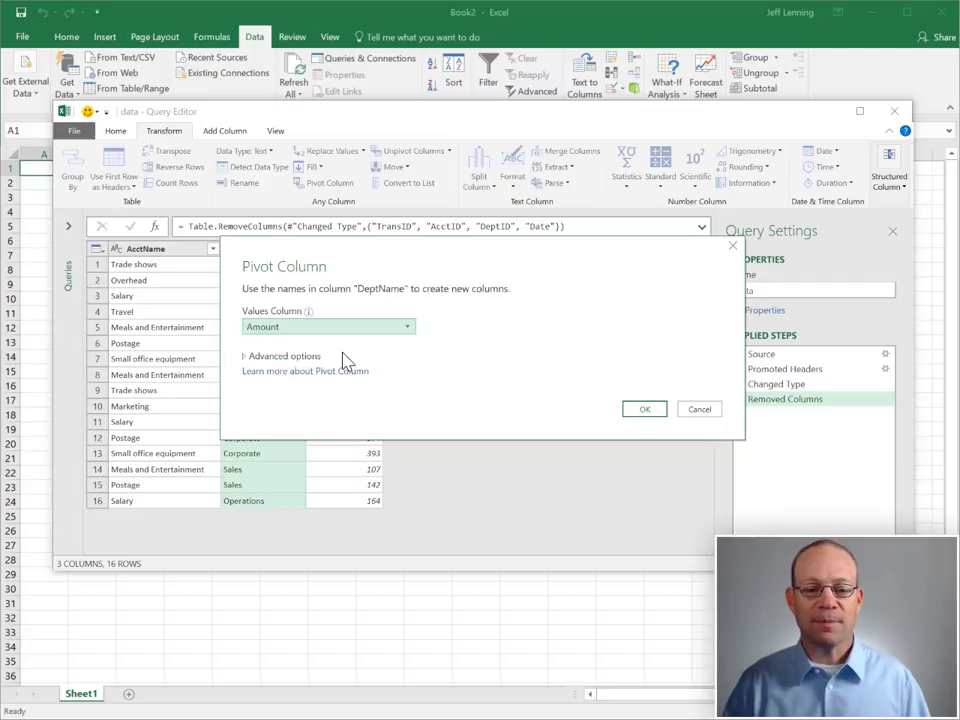
click(644, 409)
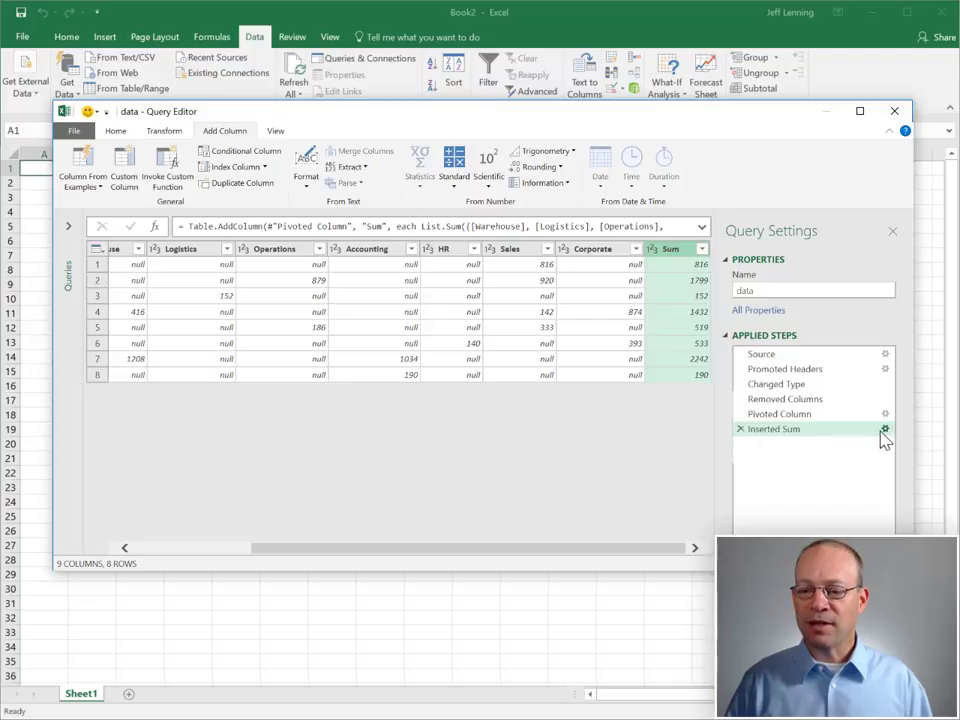
mouse_move(675, 395)
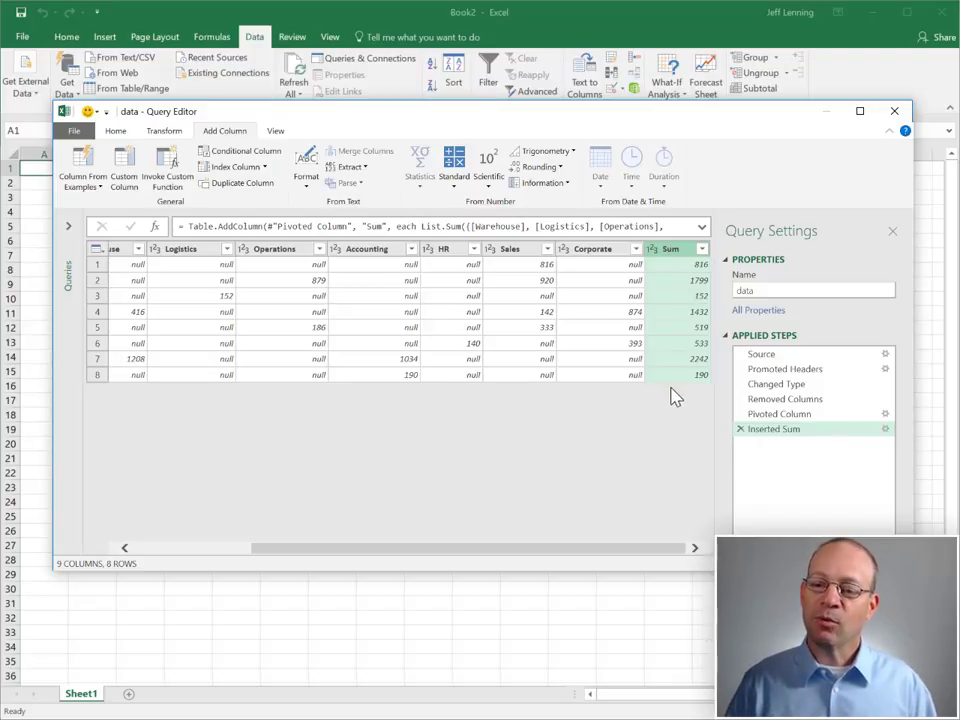
mouse_move(668, 403)
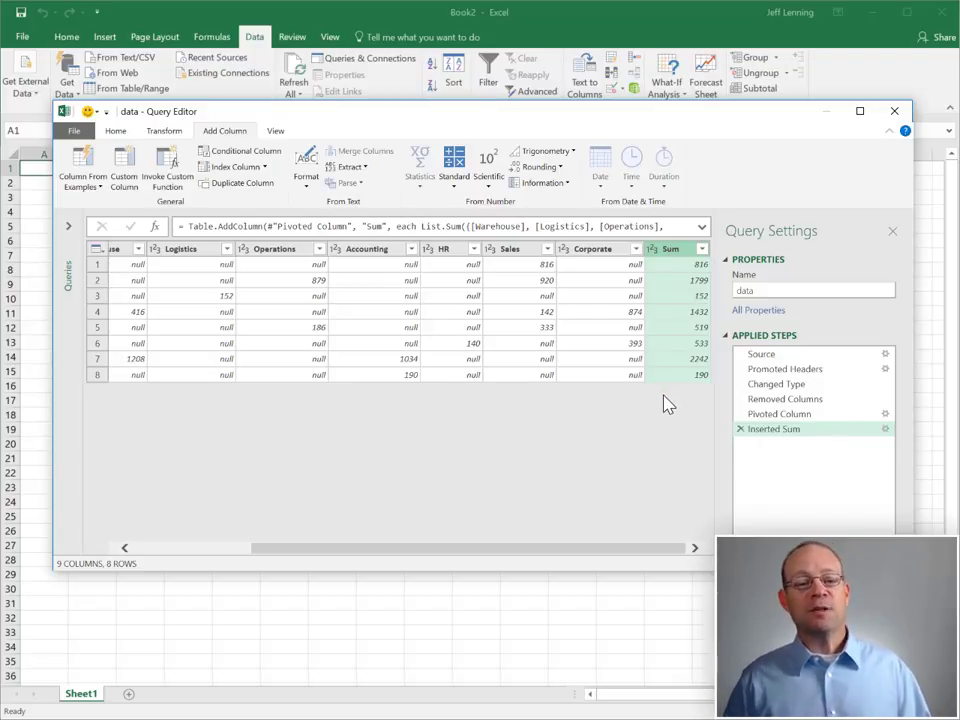
mouse_move(483, 400)
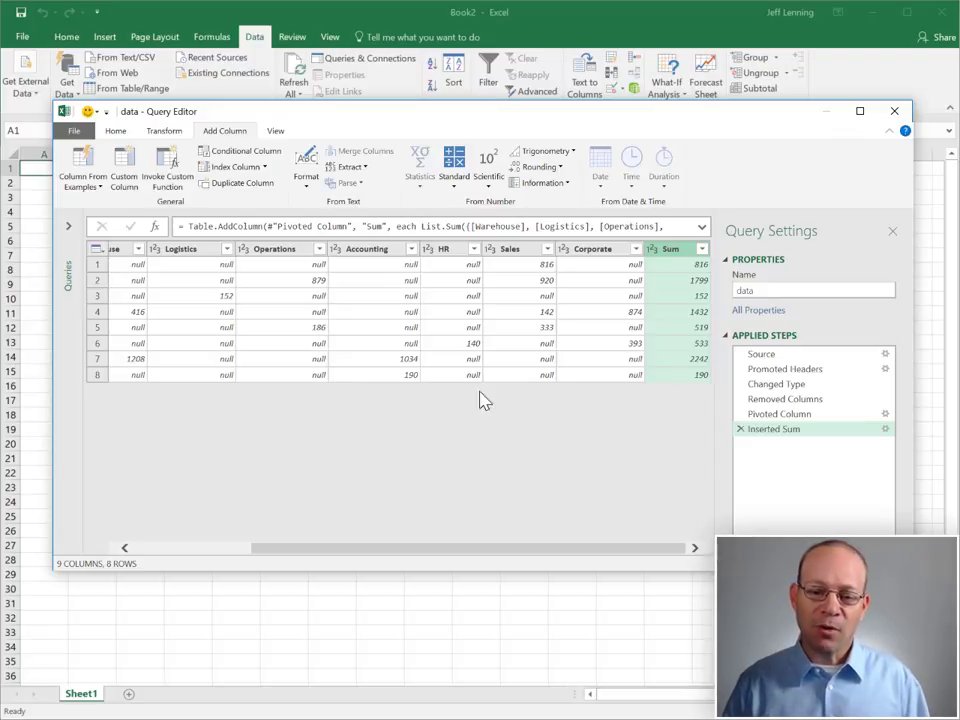
mouse_move(587, 427)
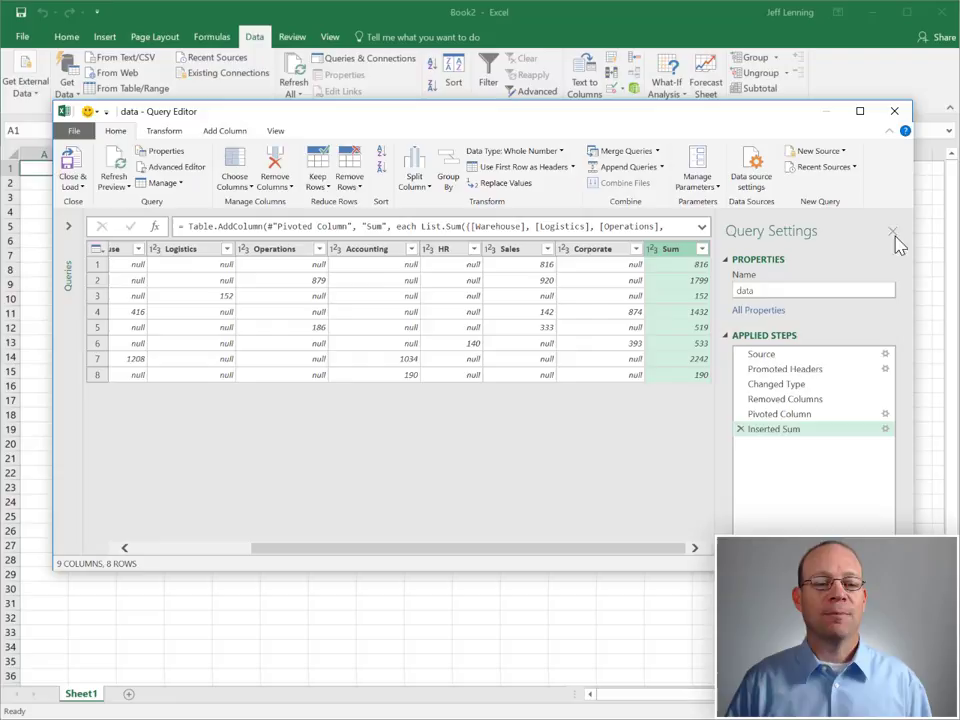
mouse_move(843, 273)
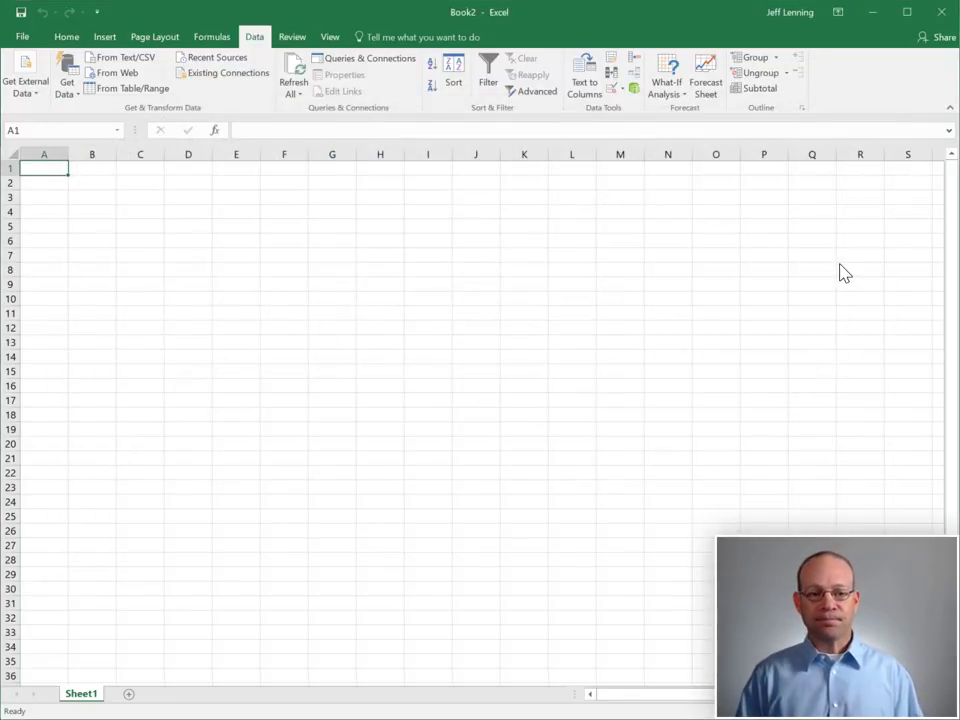
Step: Close & Load the pivoted data query onto a new sheet
click(369, 57)
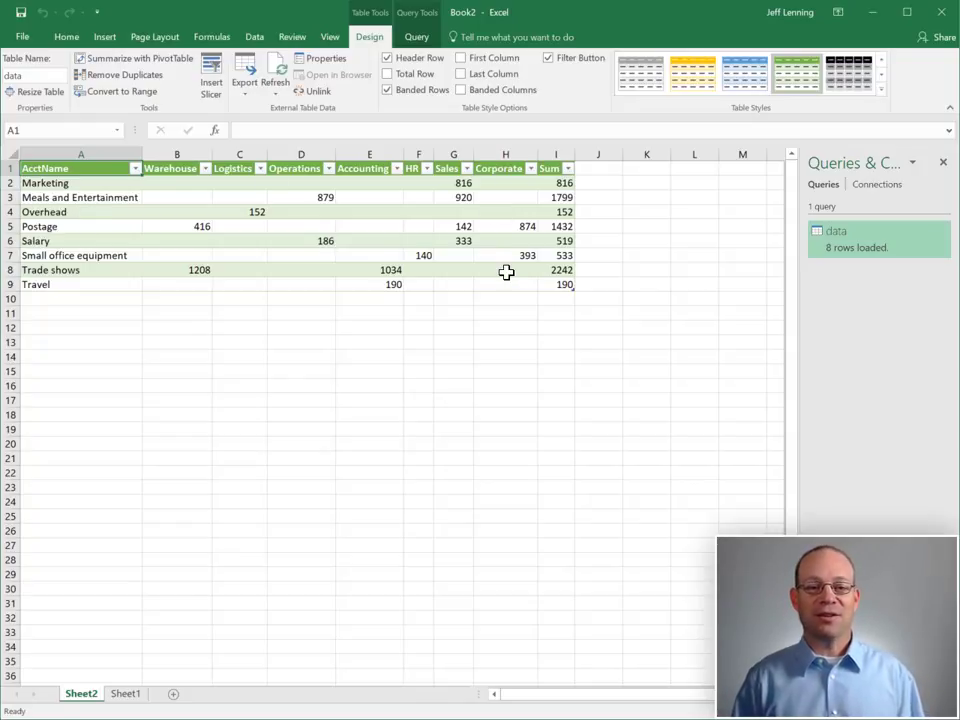
Step: Add a table Total row summing the Warehouse, Logistics, Operations and Corporate columns
click(370, 183)
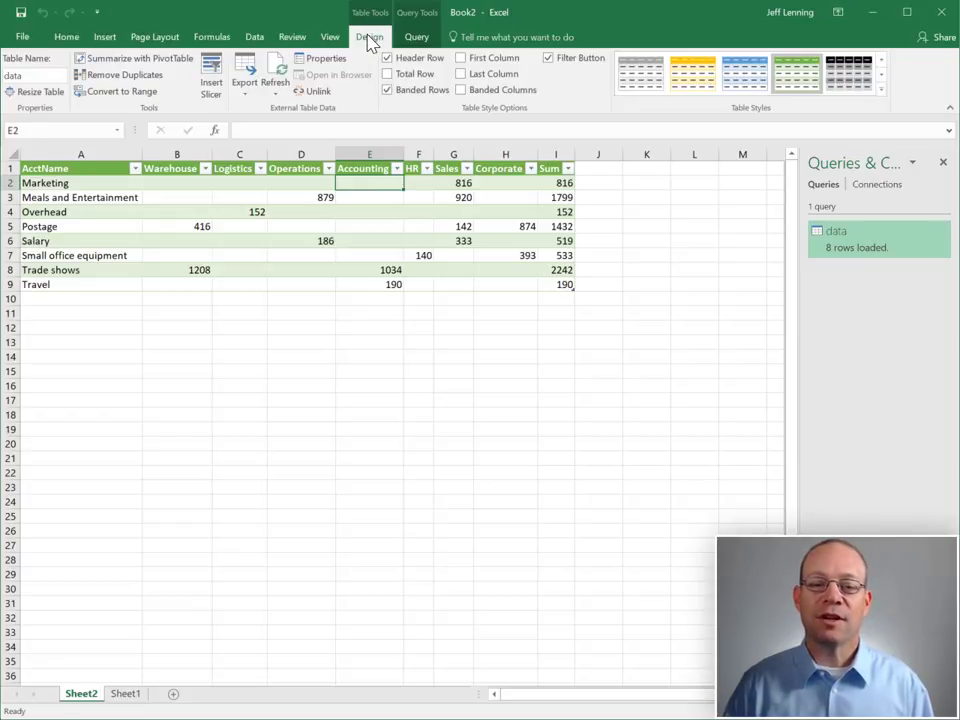
click(389, 73)
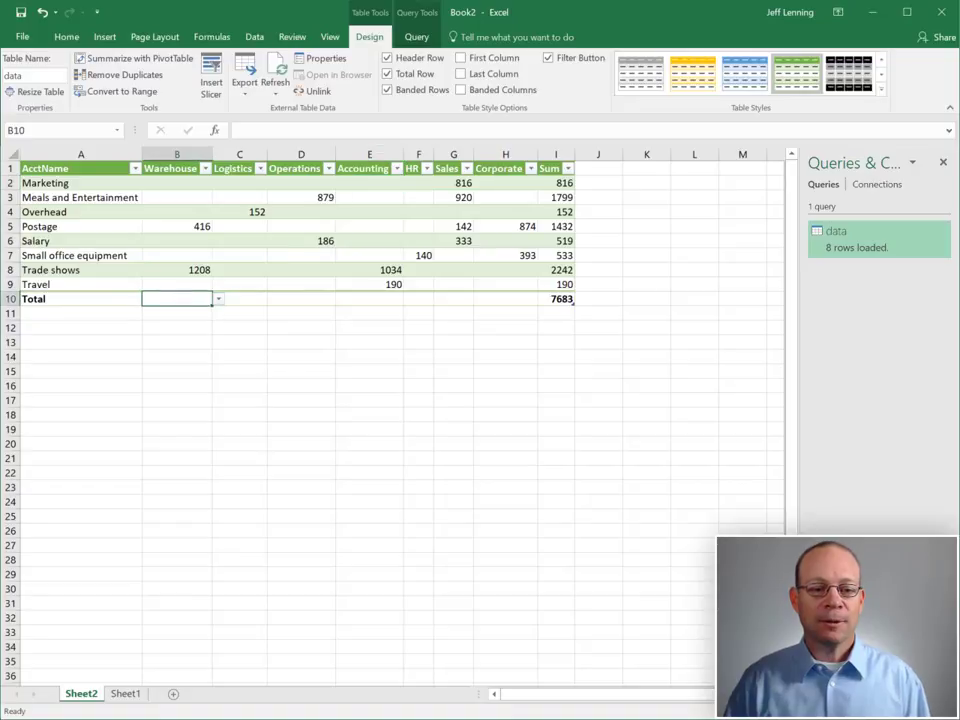
click(218, 299)
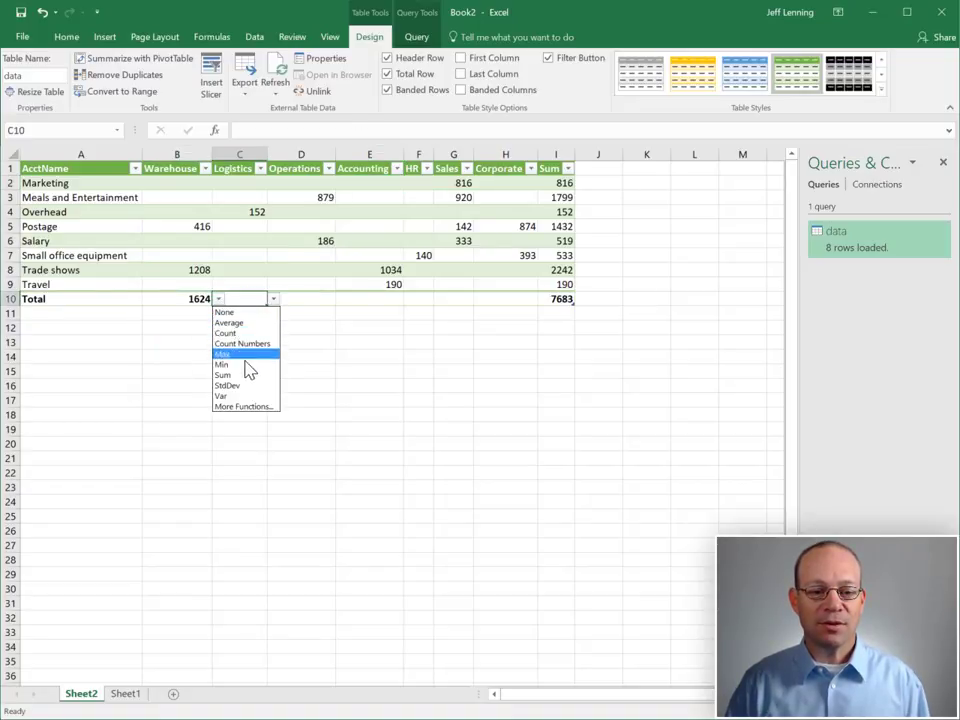
click(222, 354)
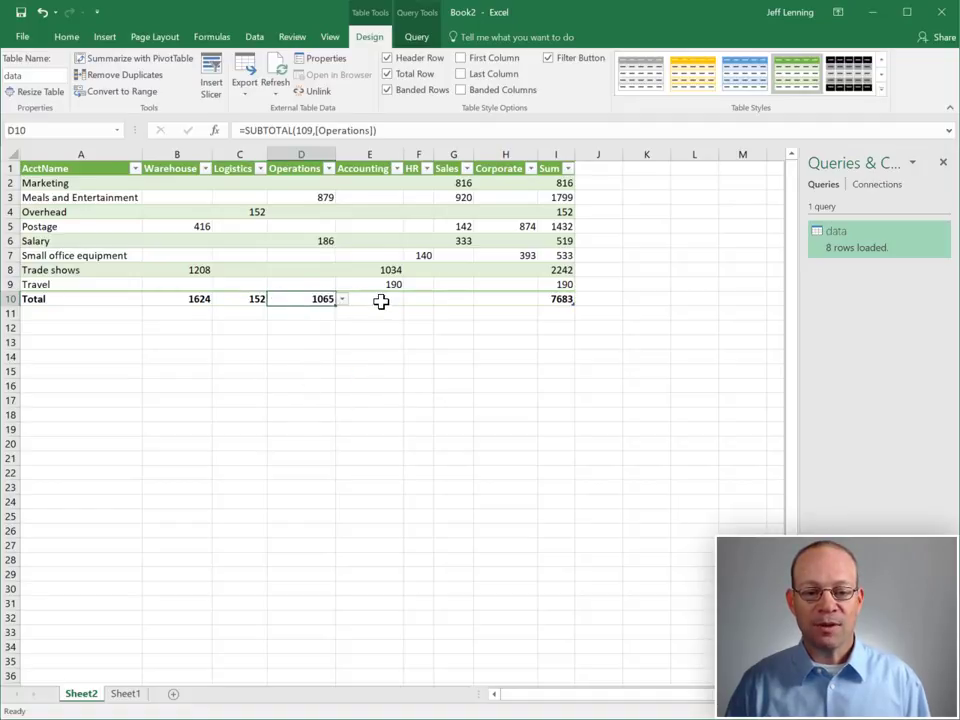
click(369, 298)
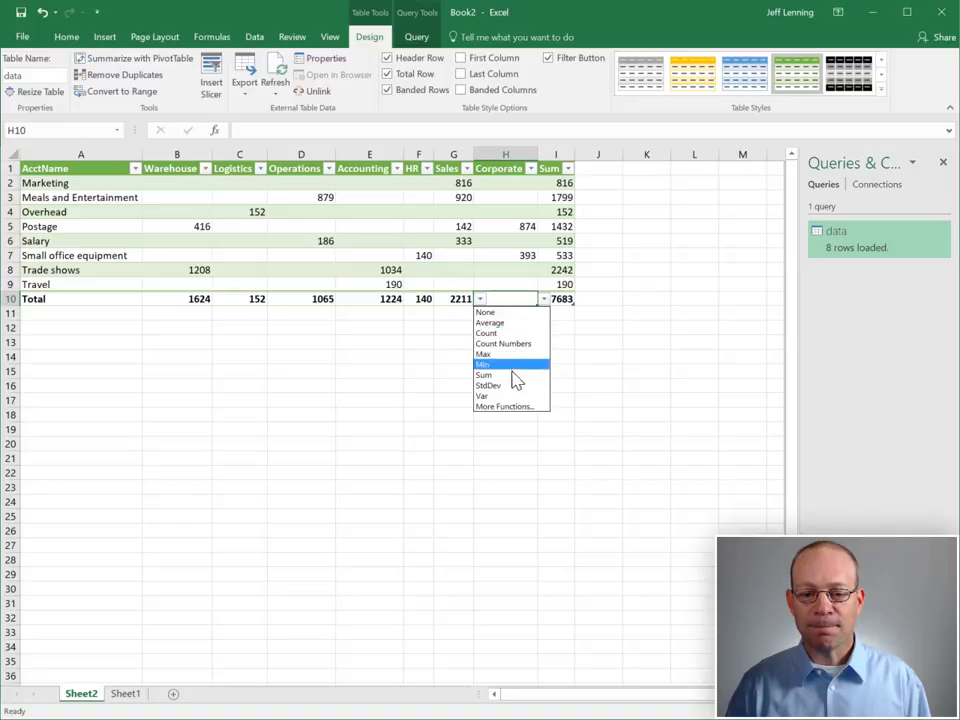
click(484, 374)
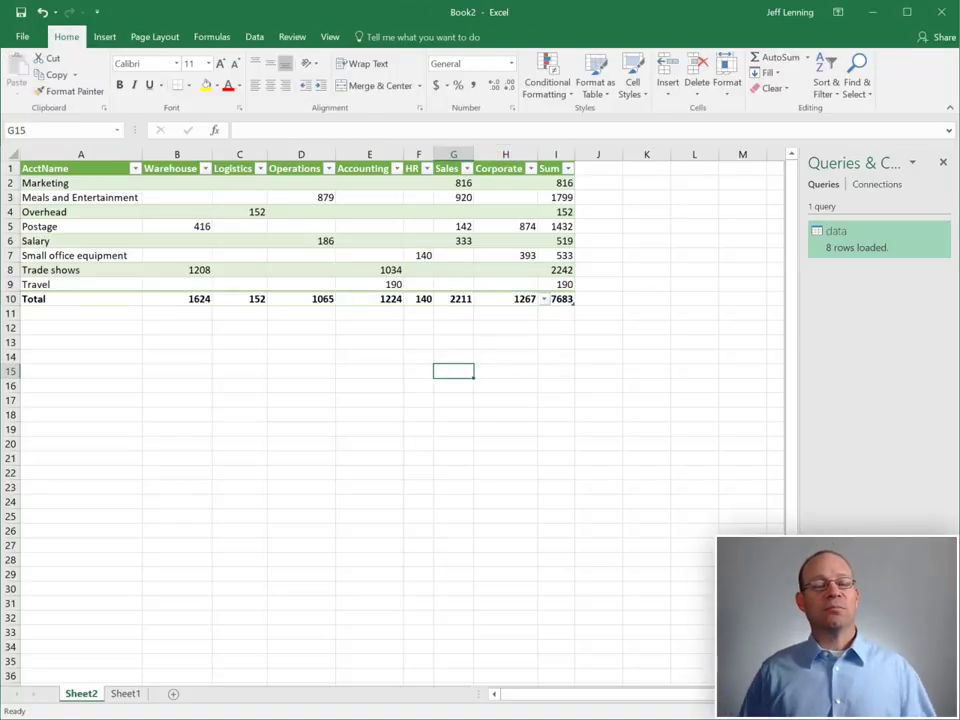
mouse_move(295, 181)
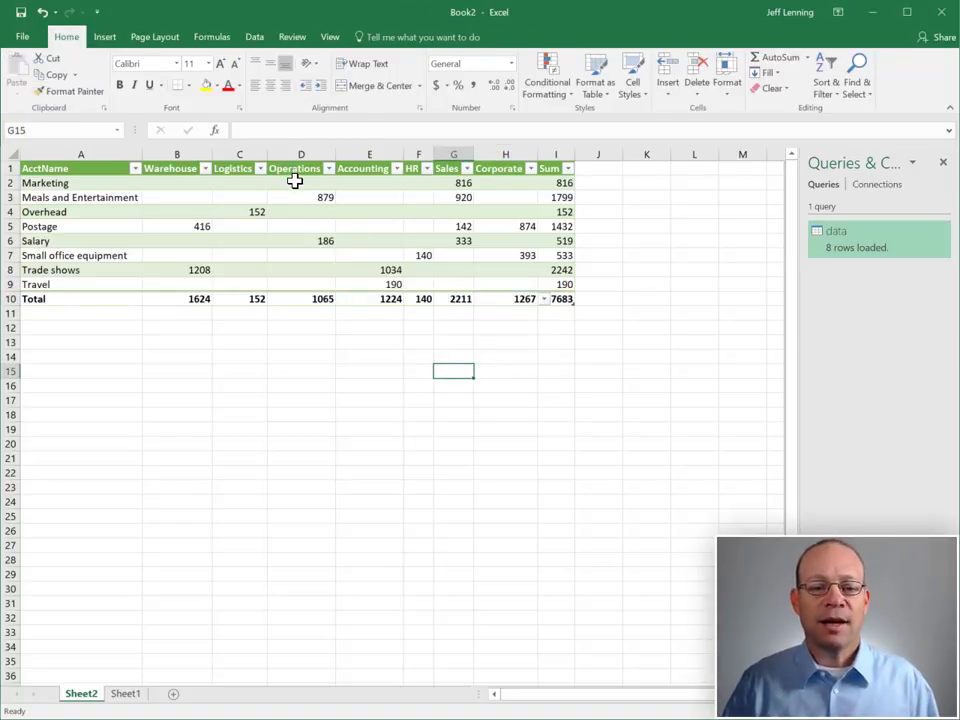
right_click(301, 183)
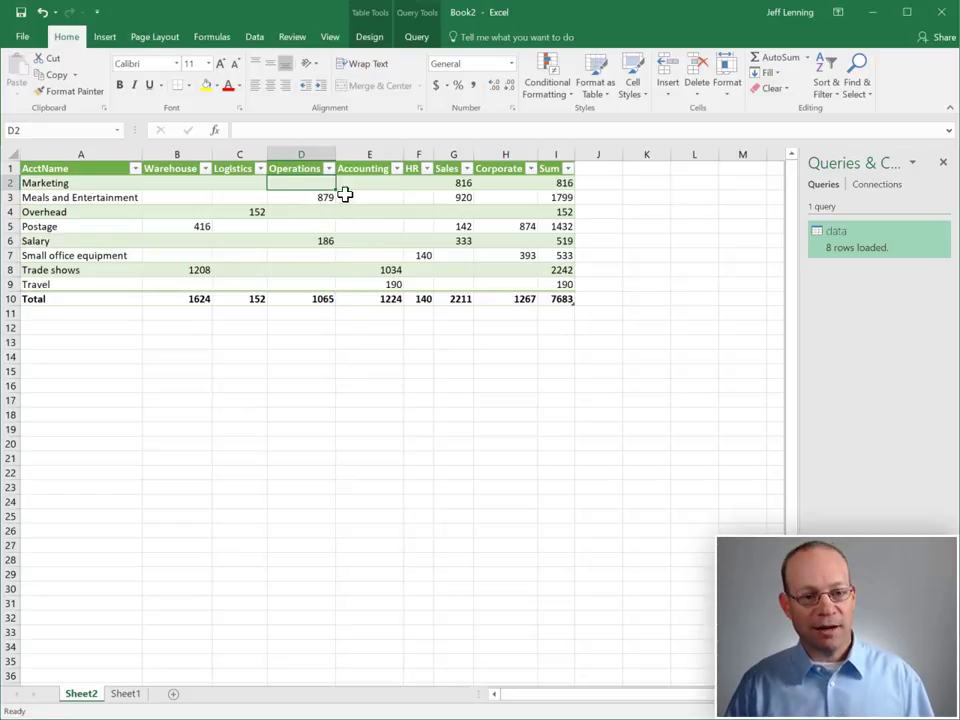
right_click(345, 195)
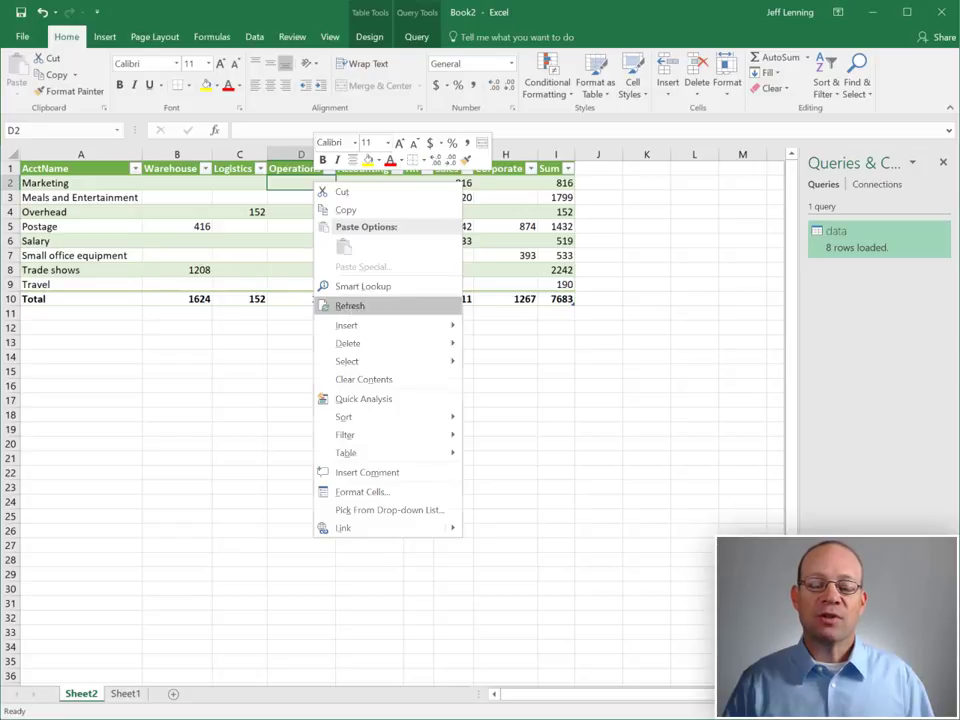
click(350, 305)
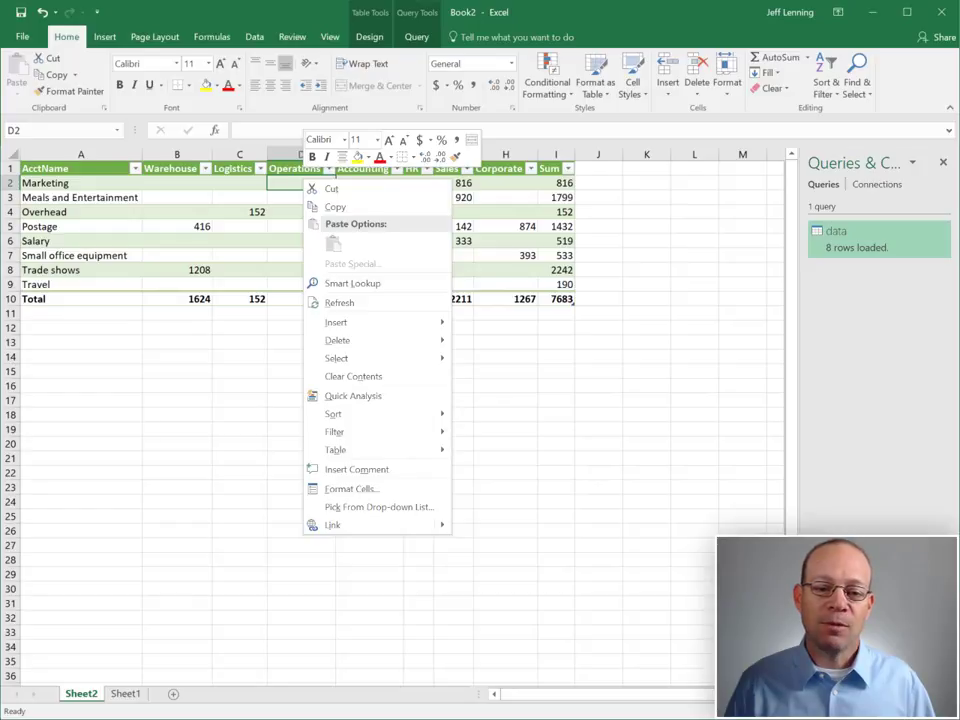
click(350, 302)
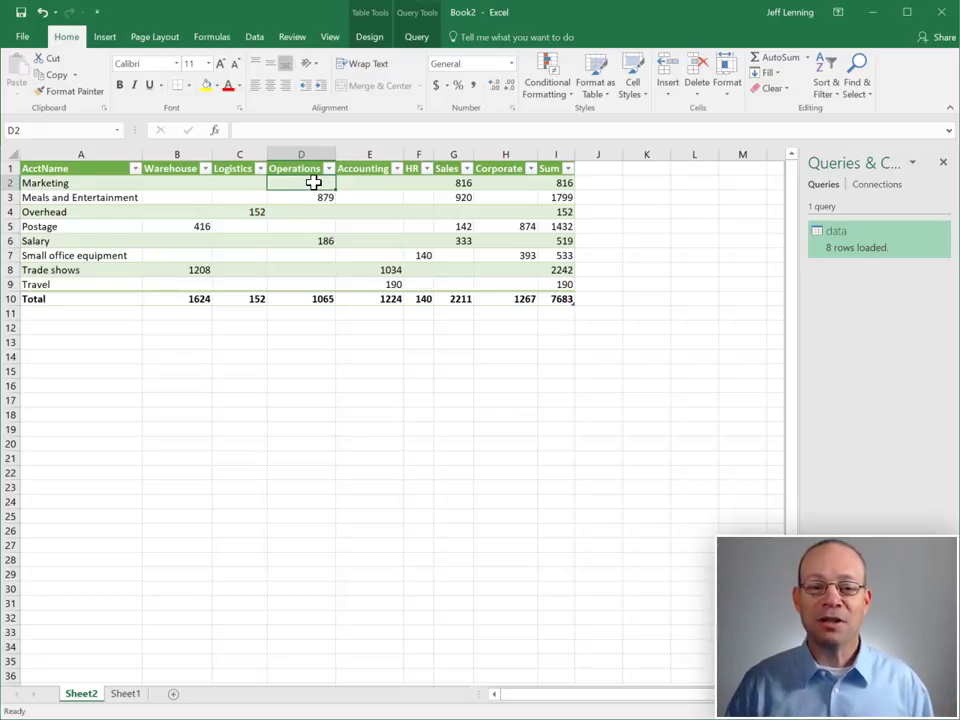
Step: Enable 'Refresh data when opening the file' in the query's External Data Properties
right_click(314, 183)
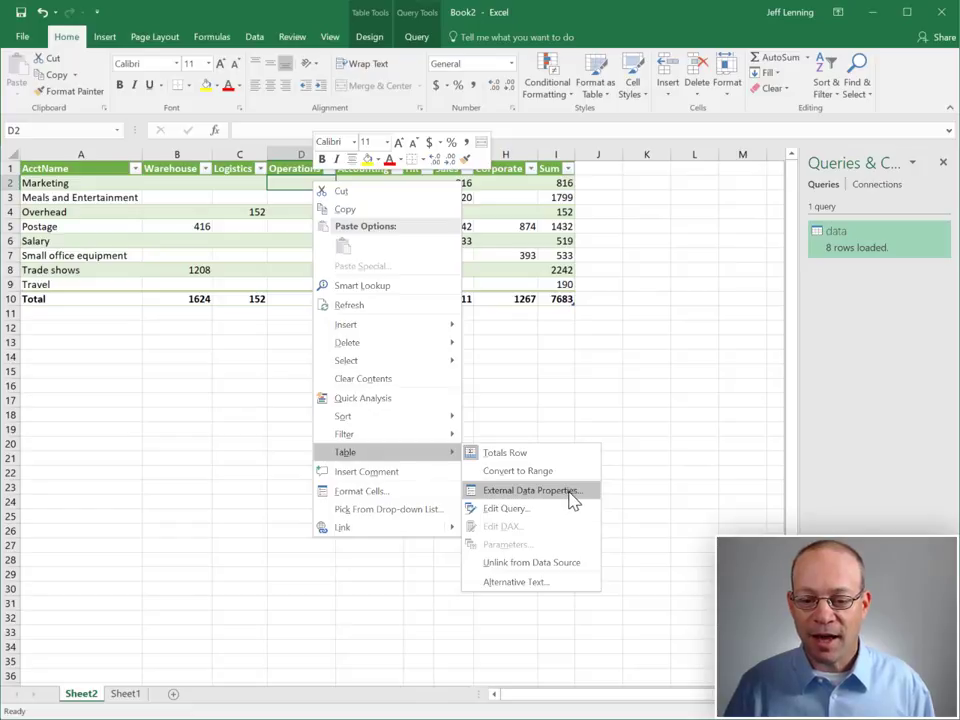
click(531, 490)
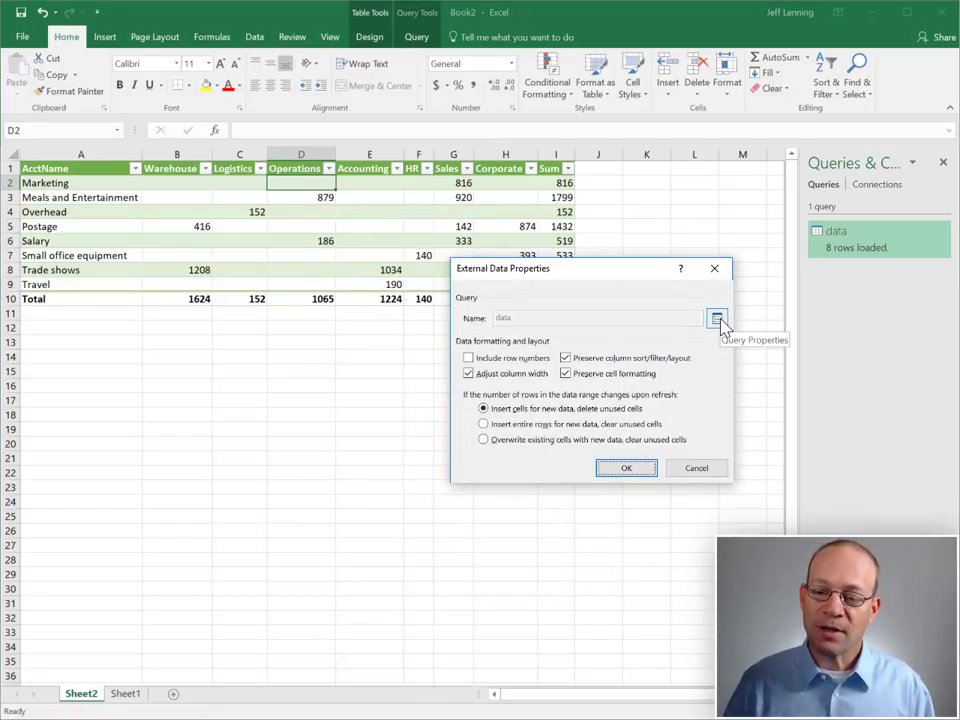
click(718, 318)
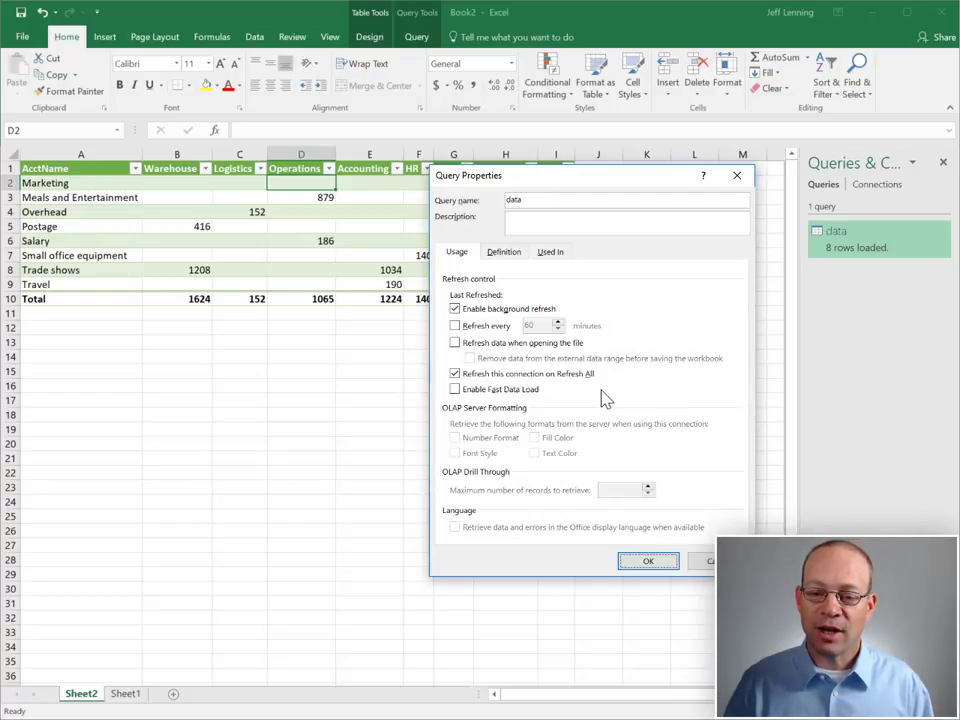
click(456, 342)
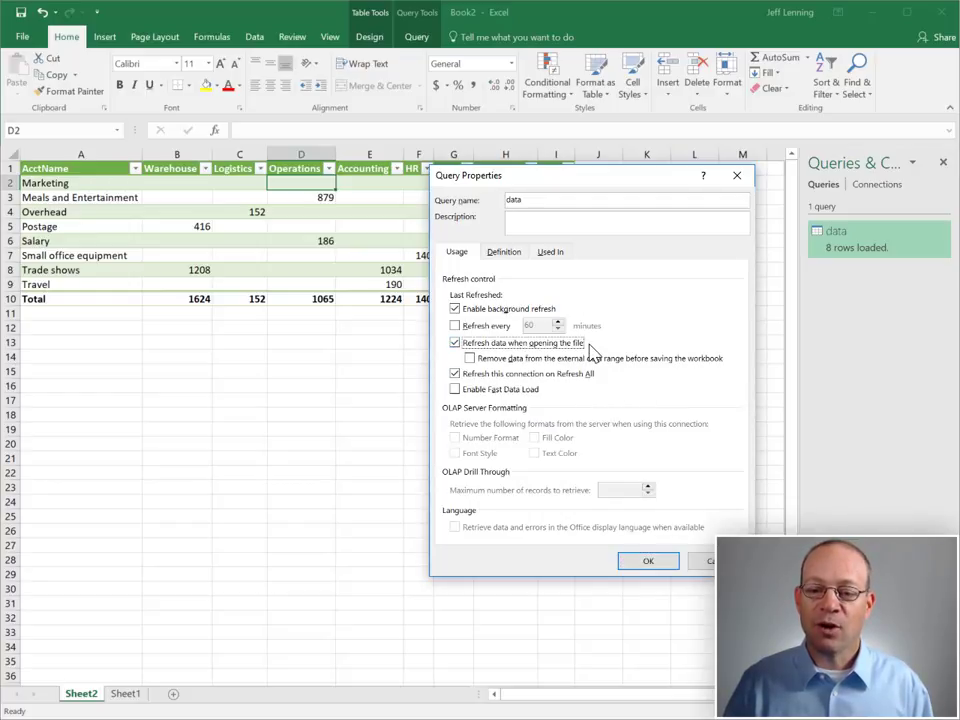
click(648, 560)
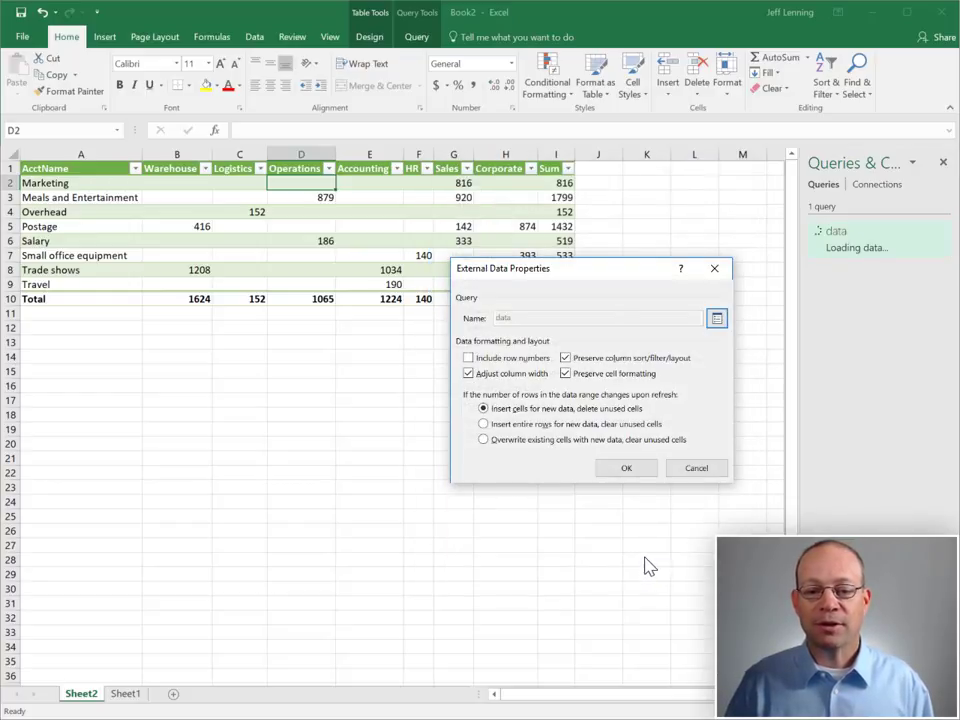
click(626, 467)
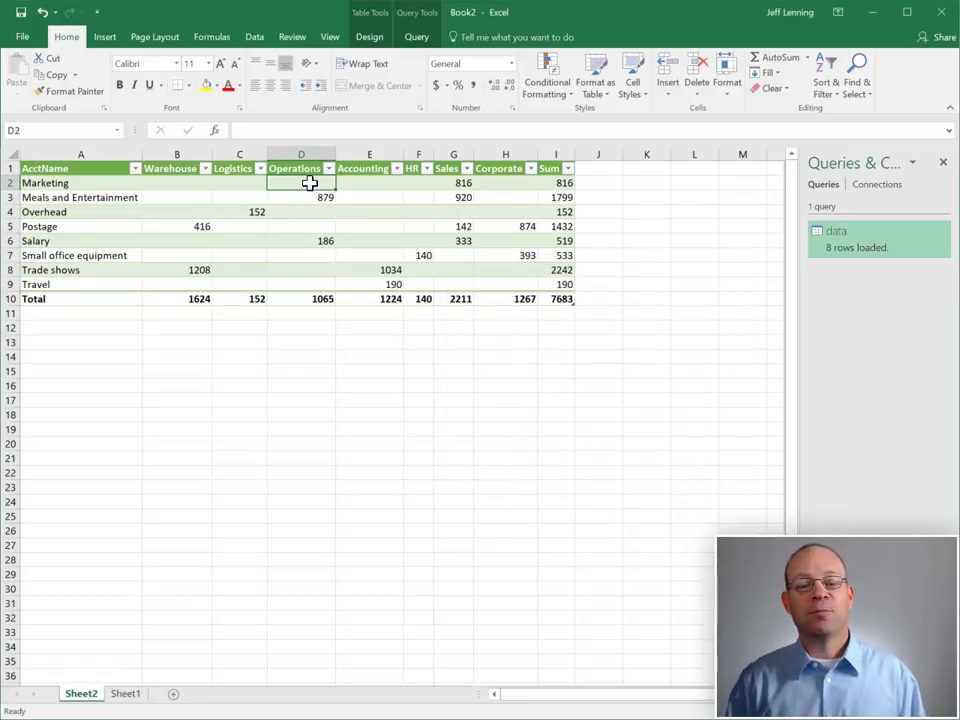
right_click(301, 183)
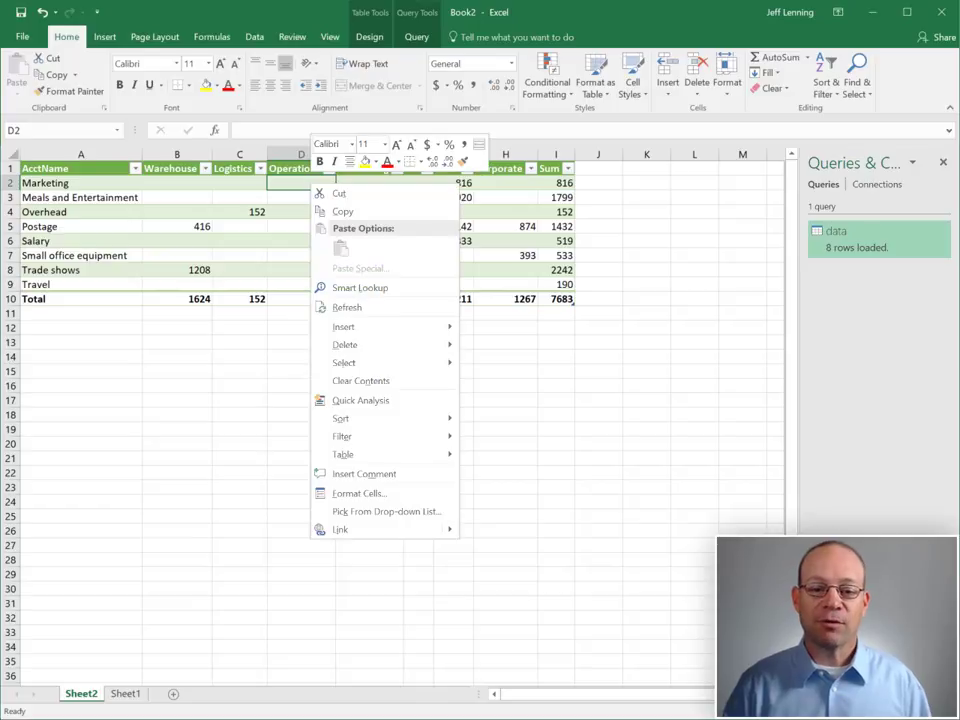